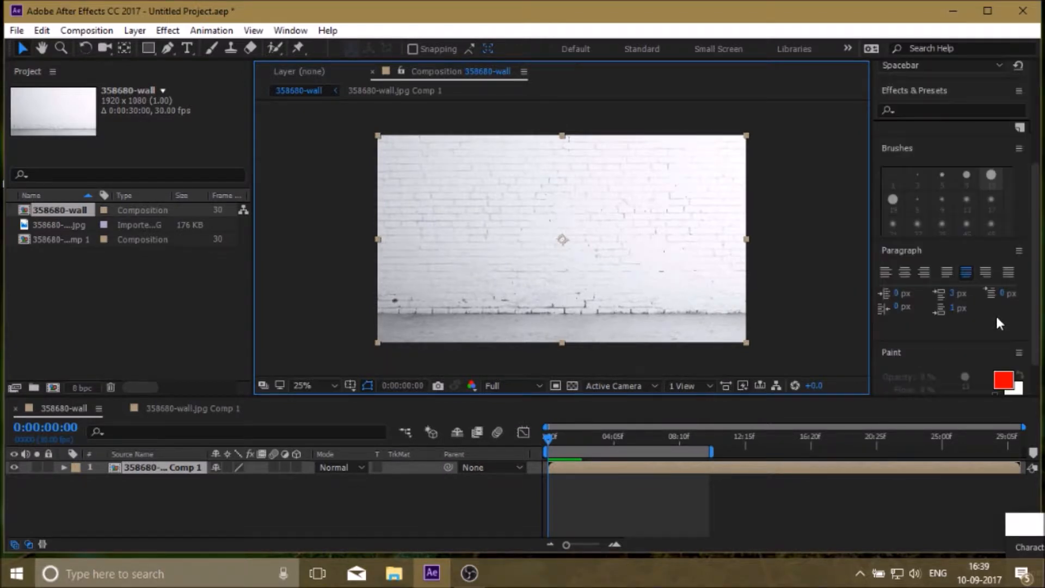
Show the Tracker panel and run Track Camera on the selected wall footage layer
click(289, 30)
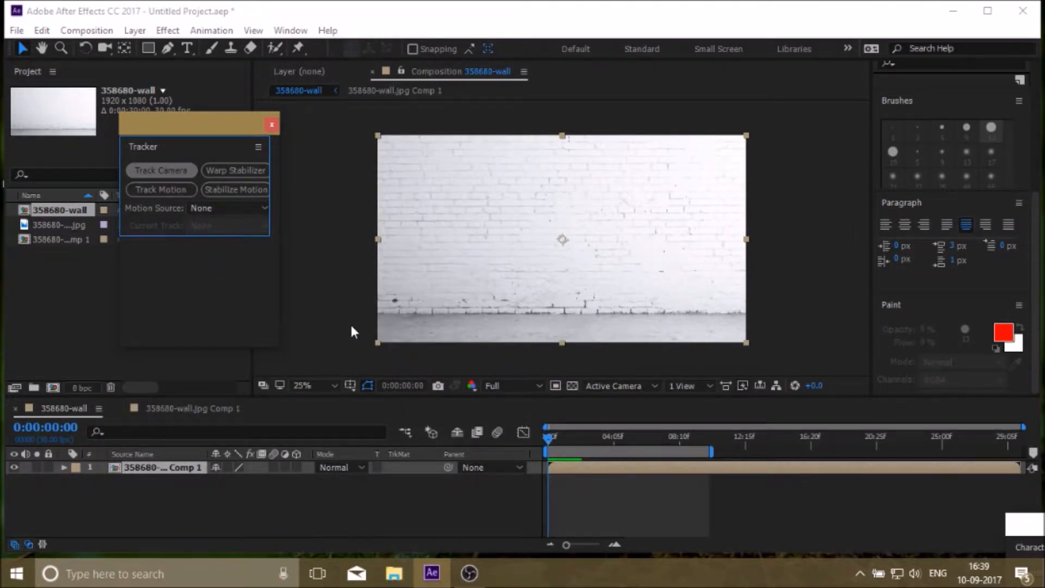
click(161, 170)
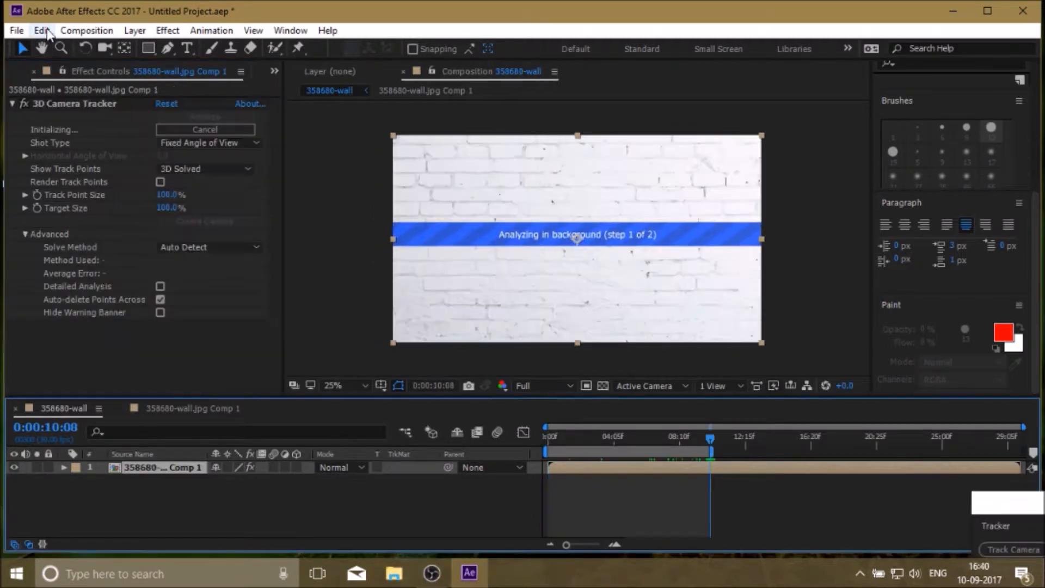
Briefly show and dismiss the Edit menu while the 3D Camera Tracker keeps analyzing
click(42, 31)
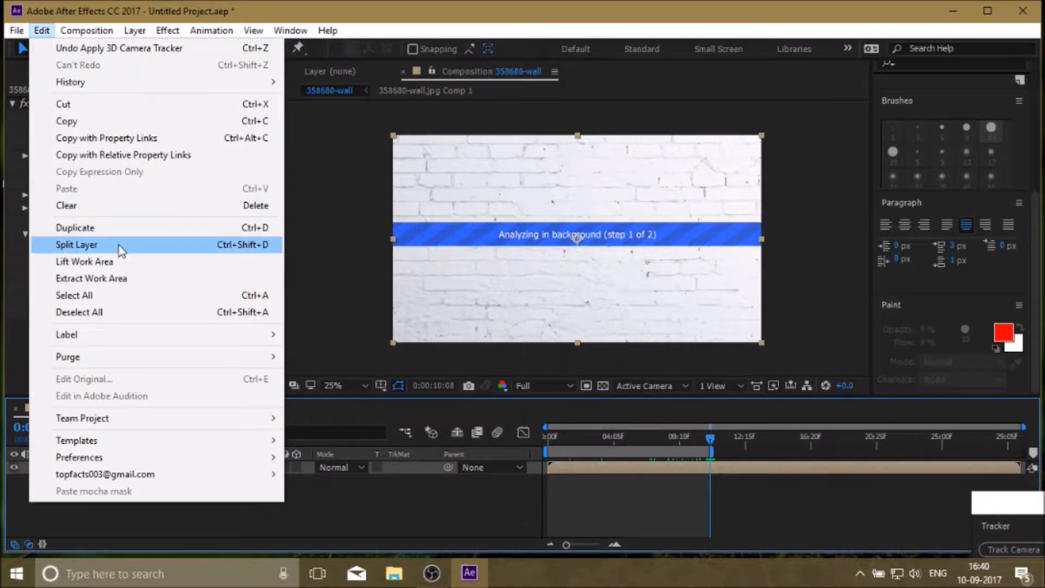
click(76, 245)
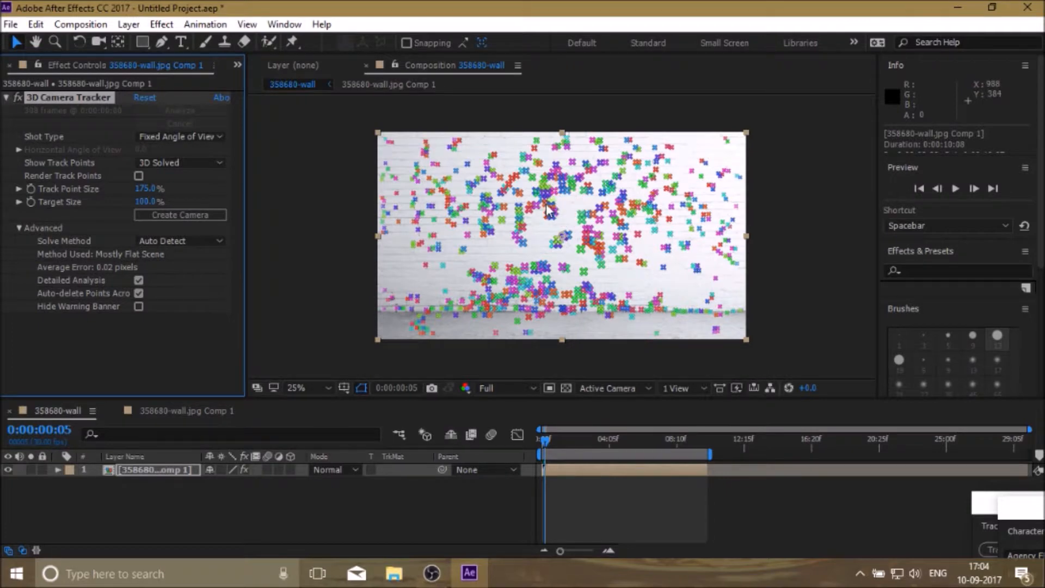
mouse_move(533, 213)
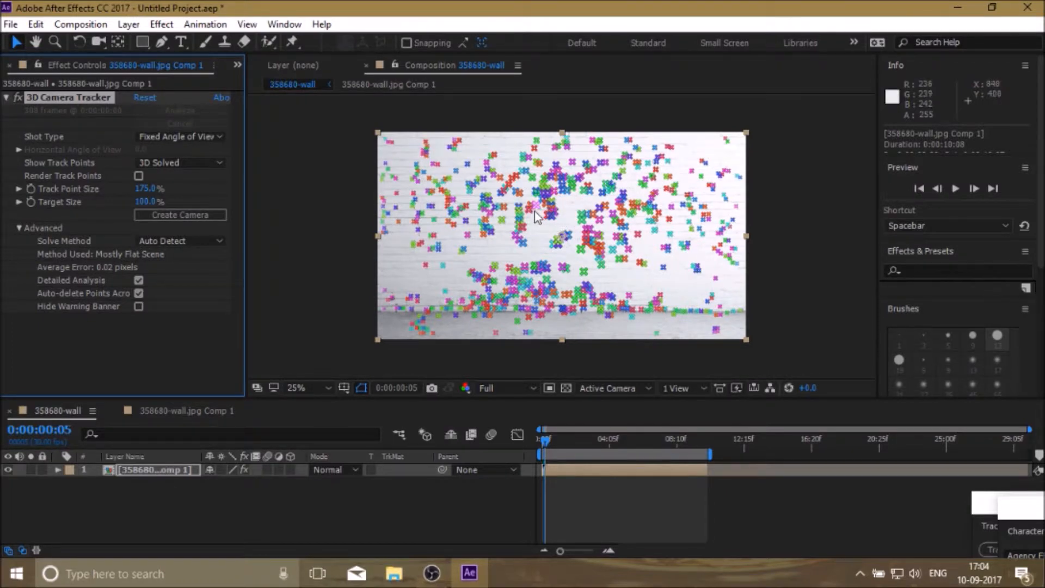
Define a target from track points near the wall centre and zoom the viewer to 200%
click(544, 241)
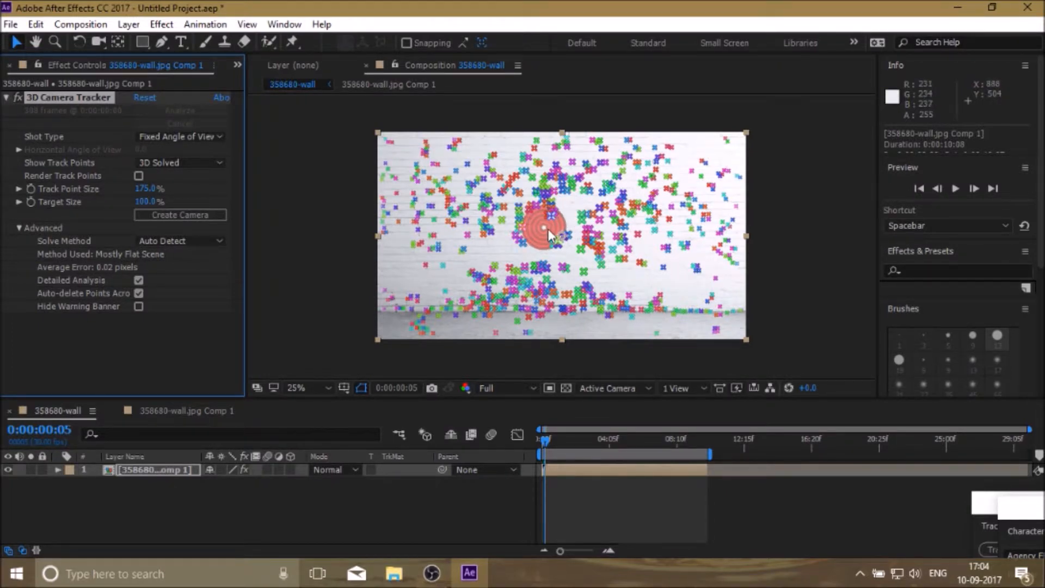
click(305, 387)
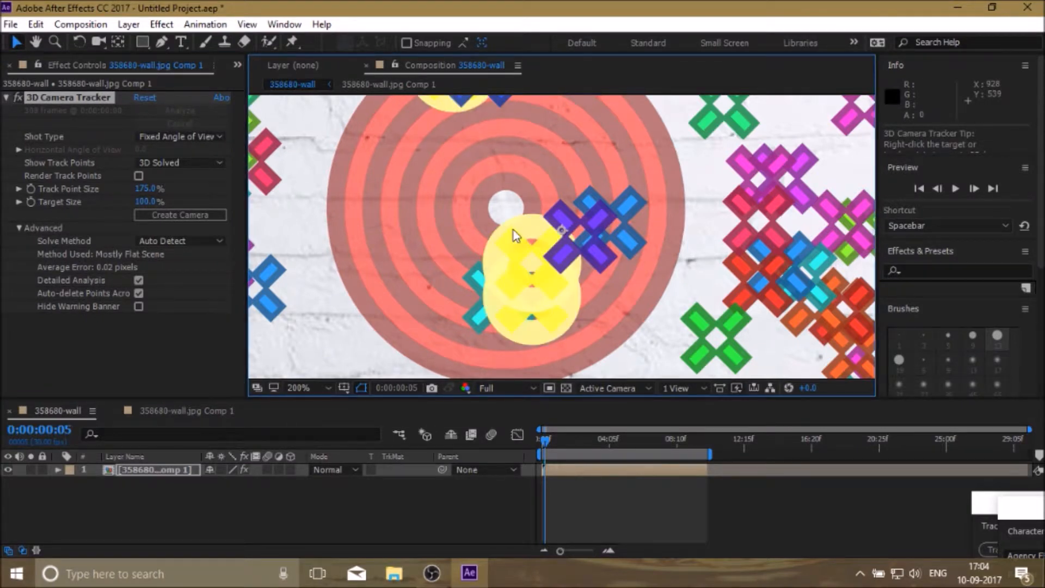
Set Ground Plane and Origin on the target, then Create Solid and Camera anchored to it
right_click(516, 235)
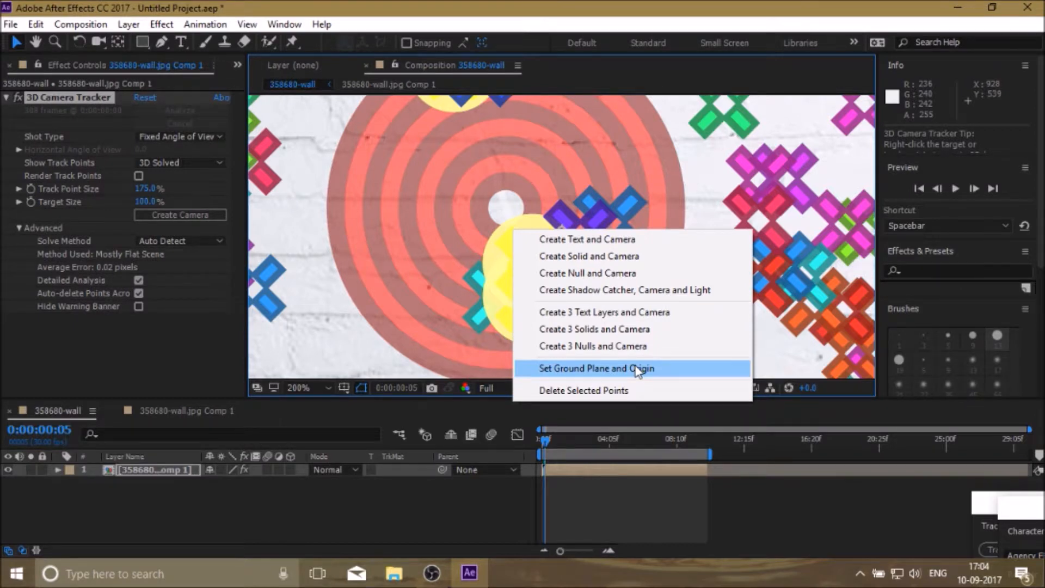
mouse_move(690, 372)
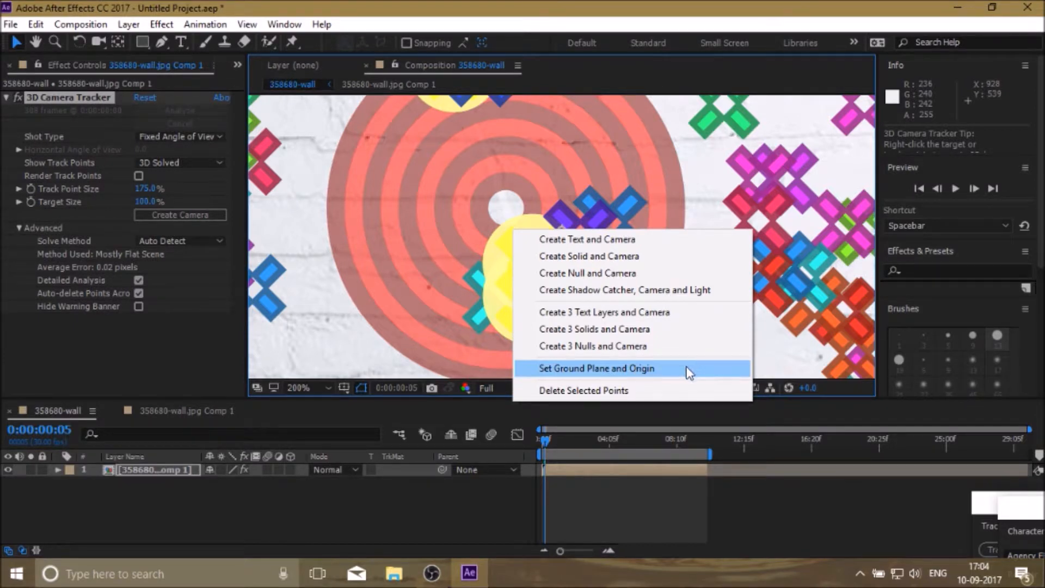
click(597, 368)
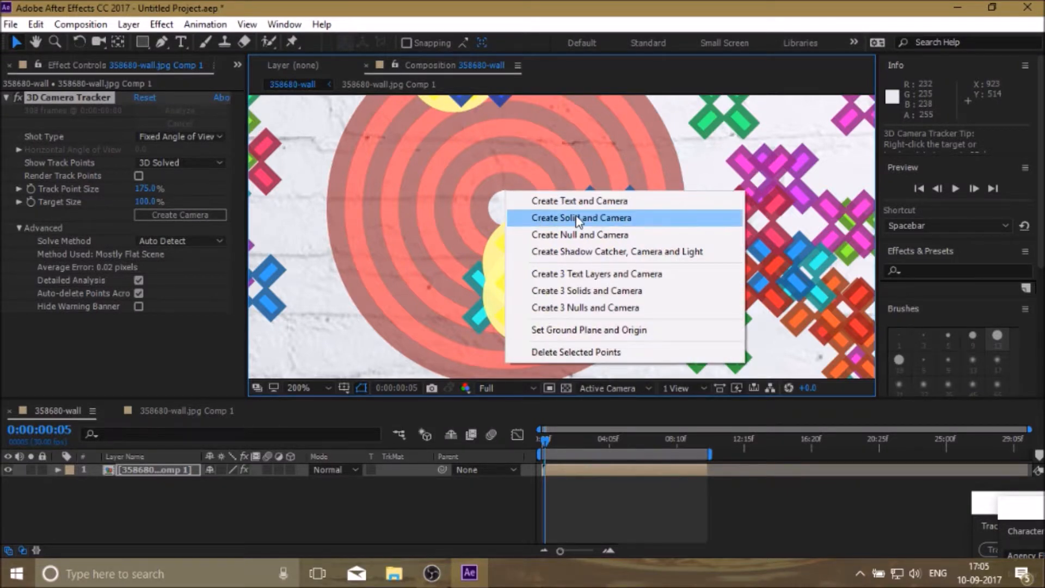
click(580, 218)
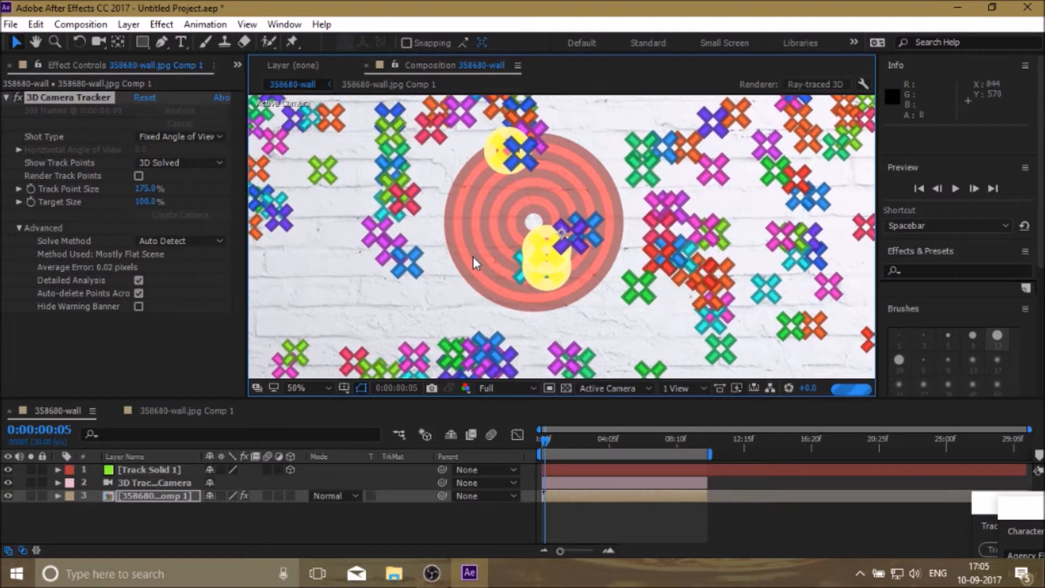
click(325, 387)
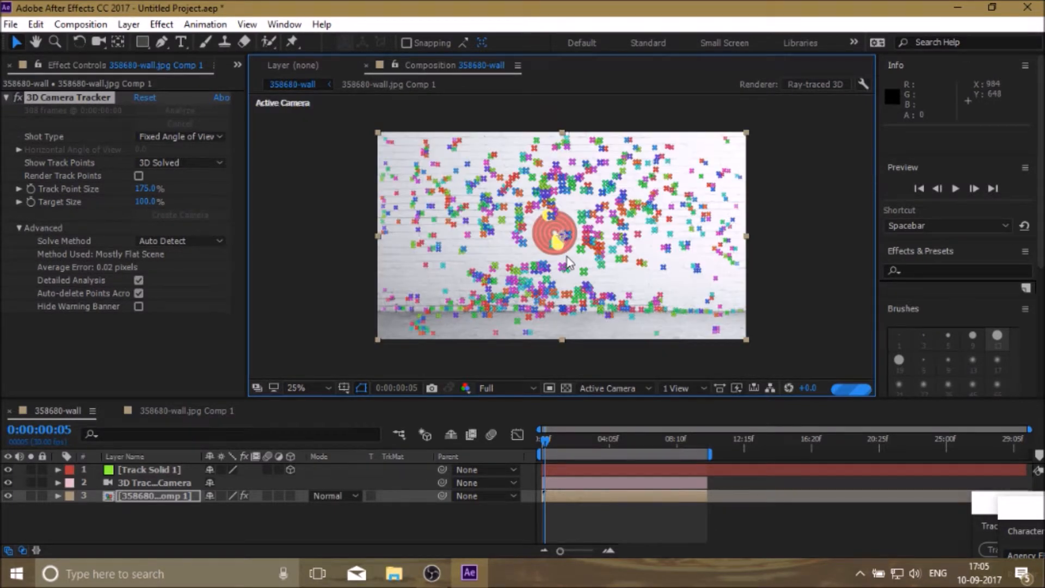
mouse_move(592, 304)
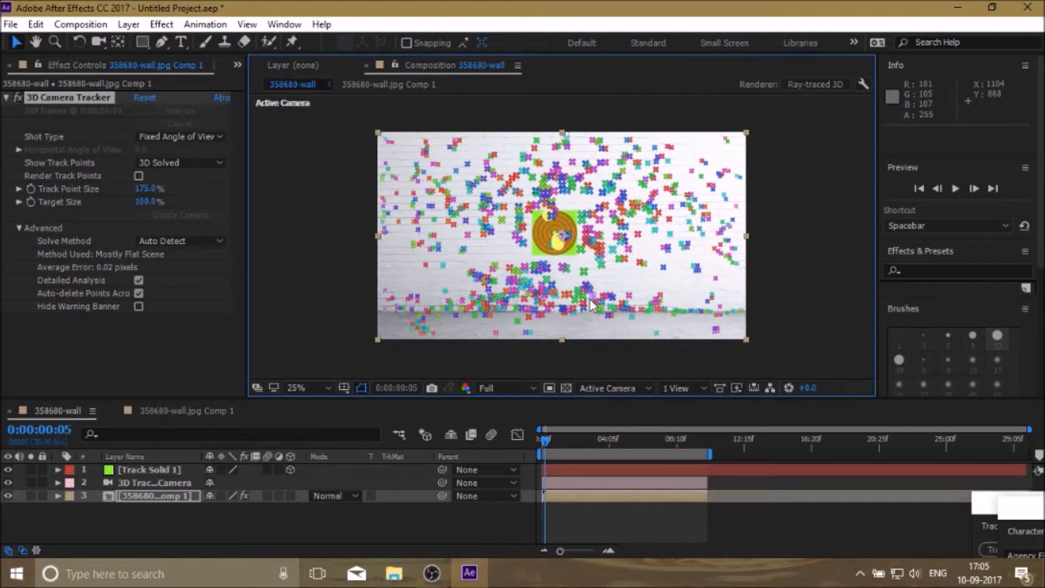
mouse_move(169, 347)
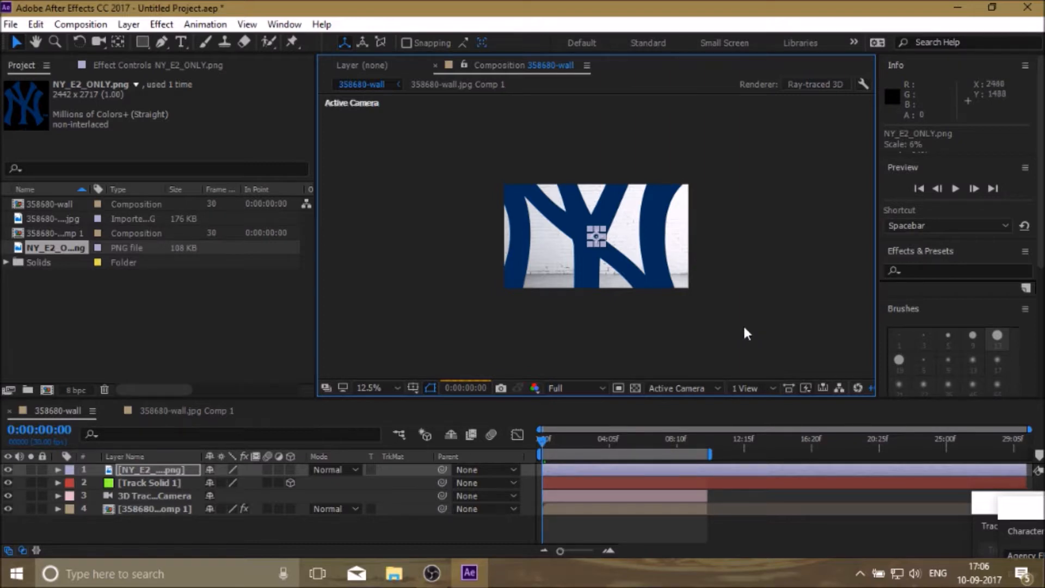
mouse_move(753, 333)
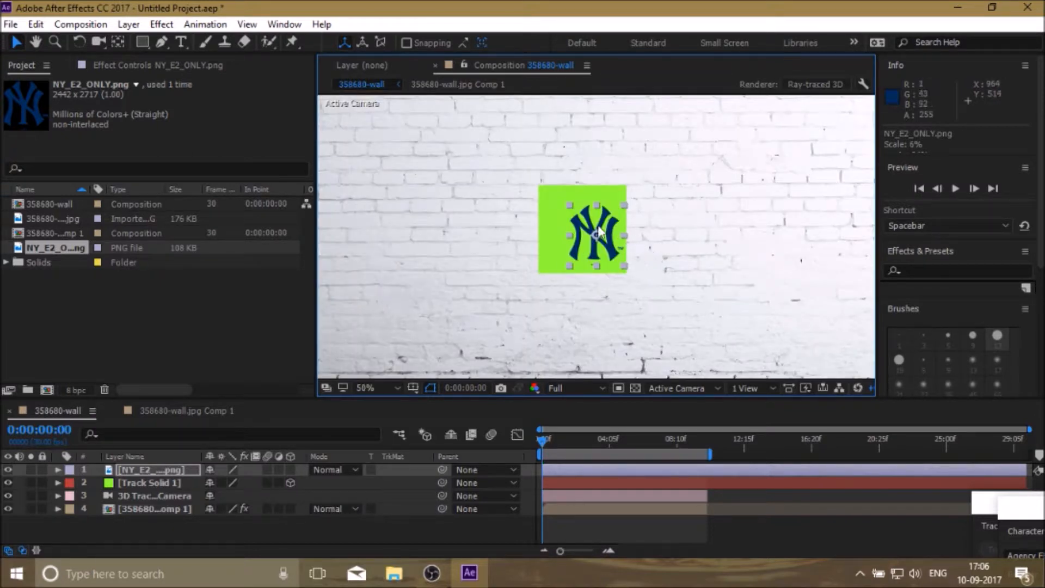
mouse_move(593, 229)
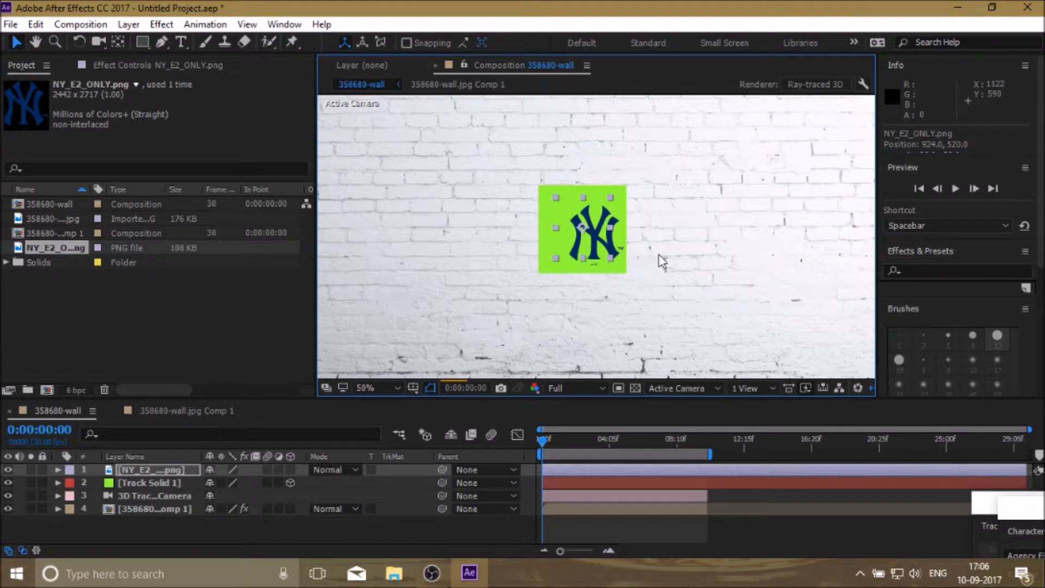
mouse_move(666, 278)
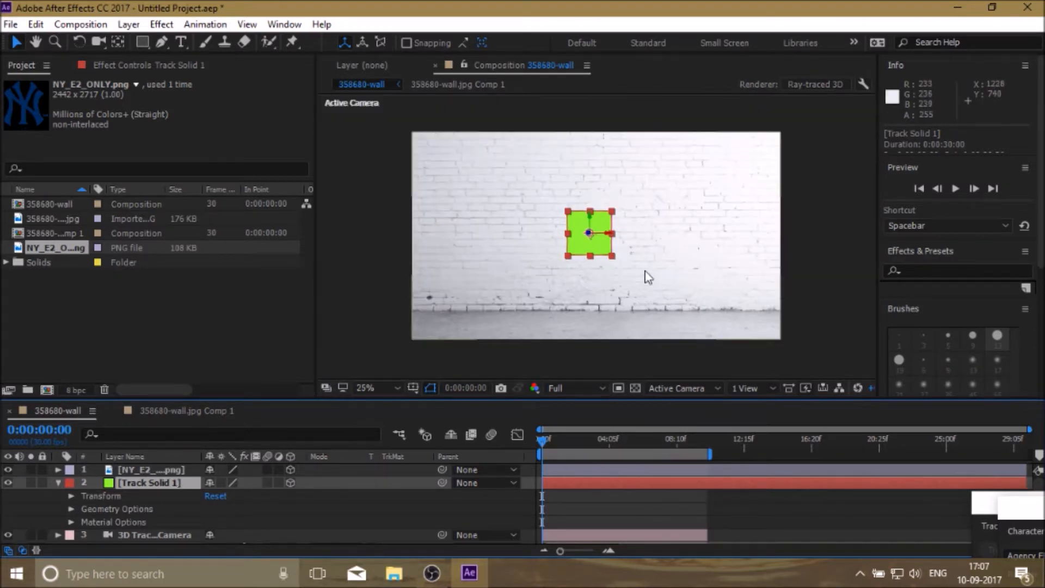
mouse_move(644, 272)
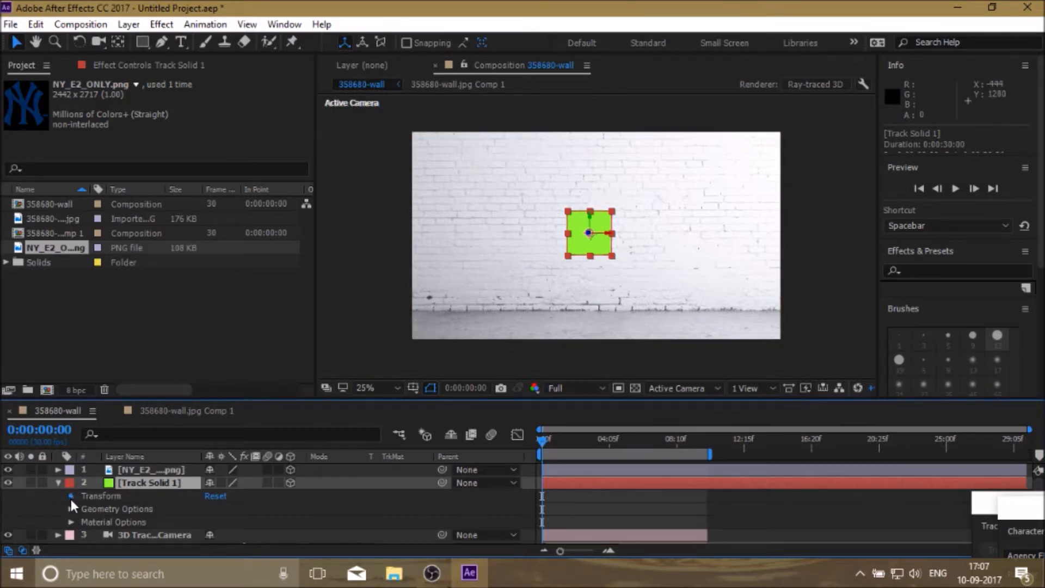
Collapse the Track Solid's Transform and enable the 3D Layer switch on NY_E2_ONY.png
click(71, 496)
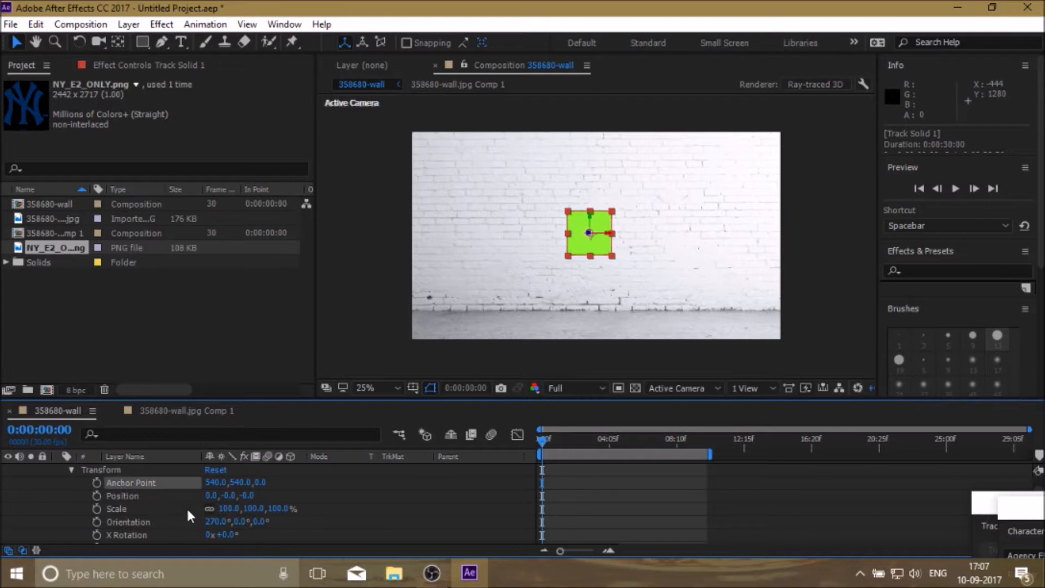
scroll(down, 3)
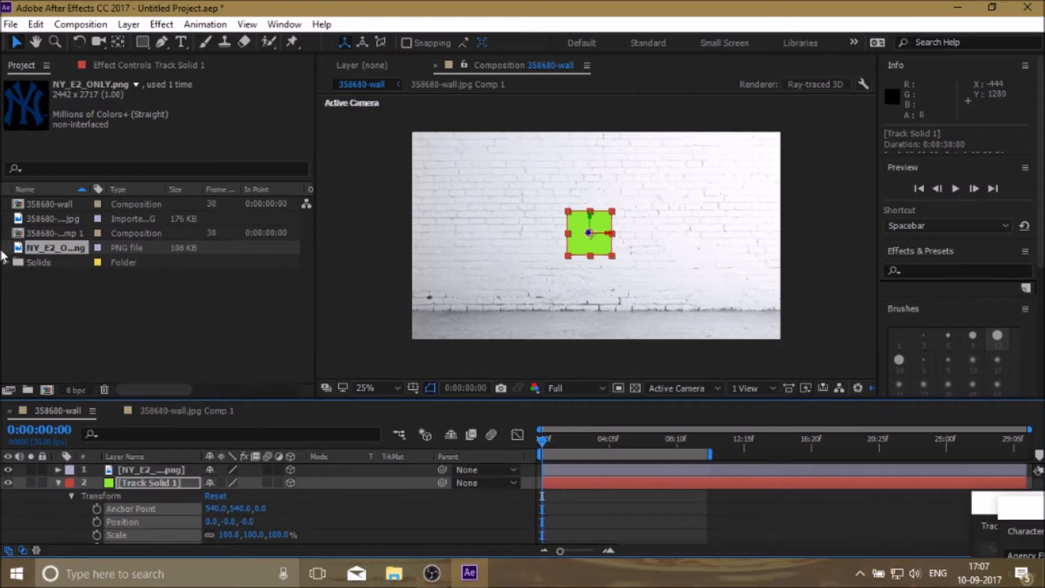
click(37, 24)
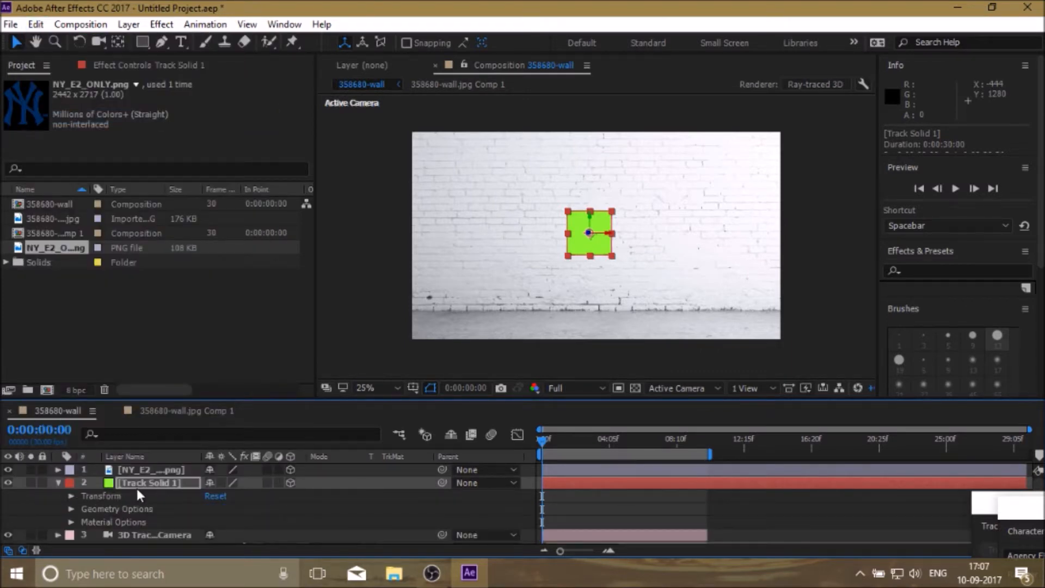
click(147, 470)
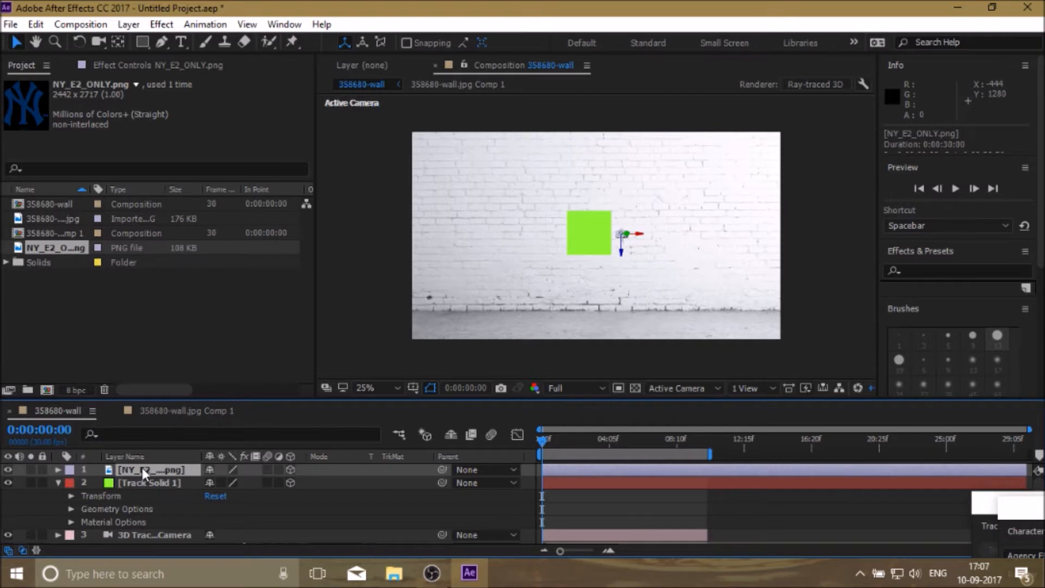
right_click(146, 470)
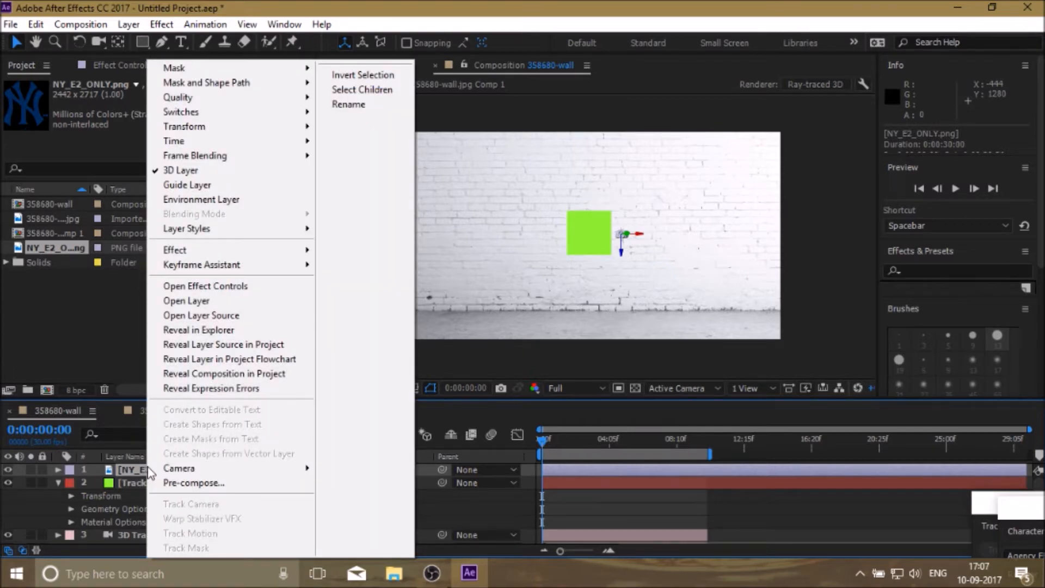
mouse_move(45, 87)
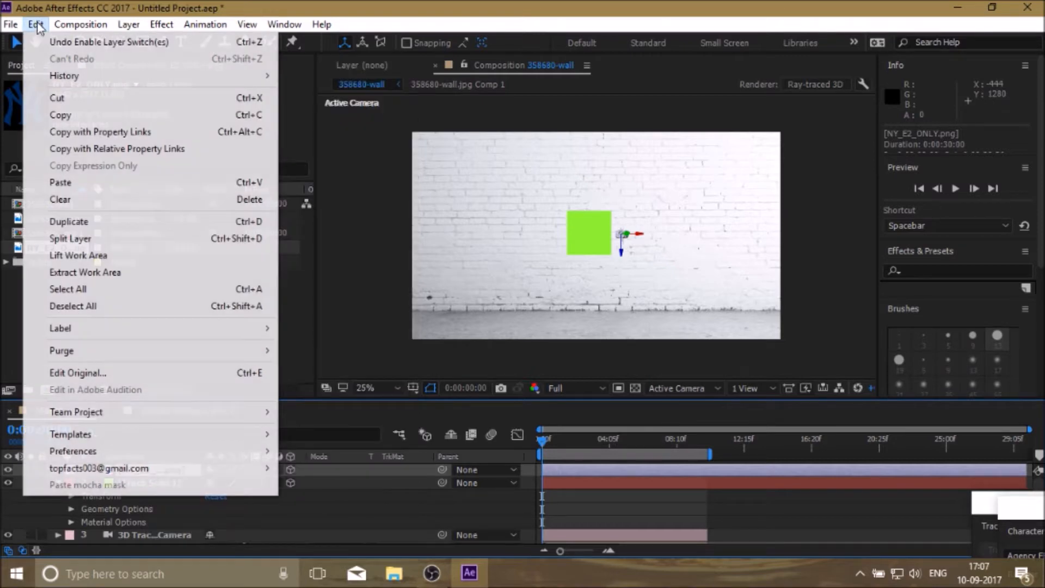
mouse_move(87, 194)
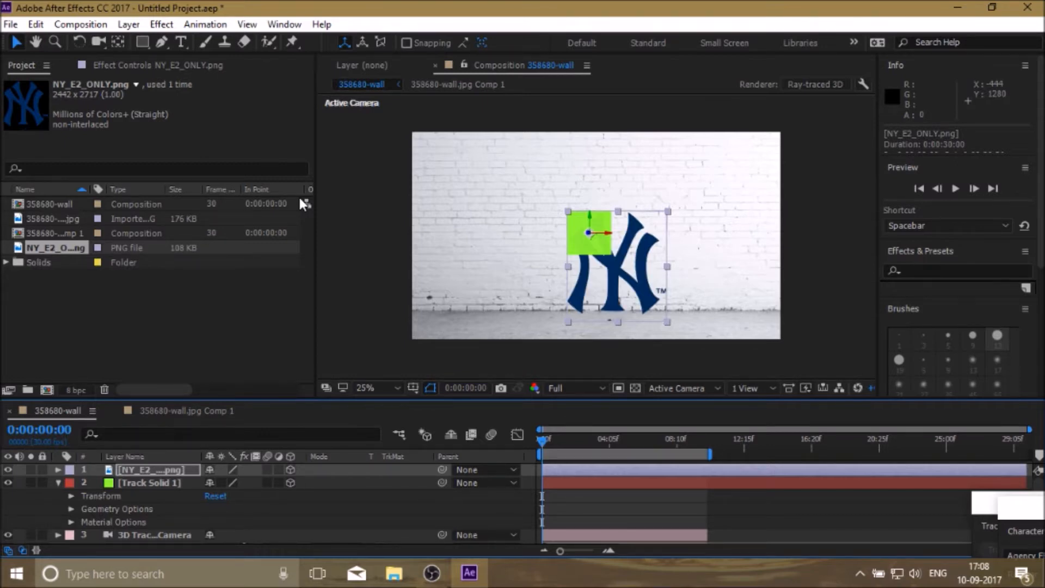
mouse_move(471, 177)
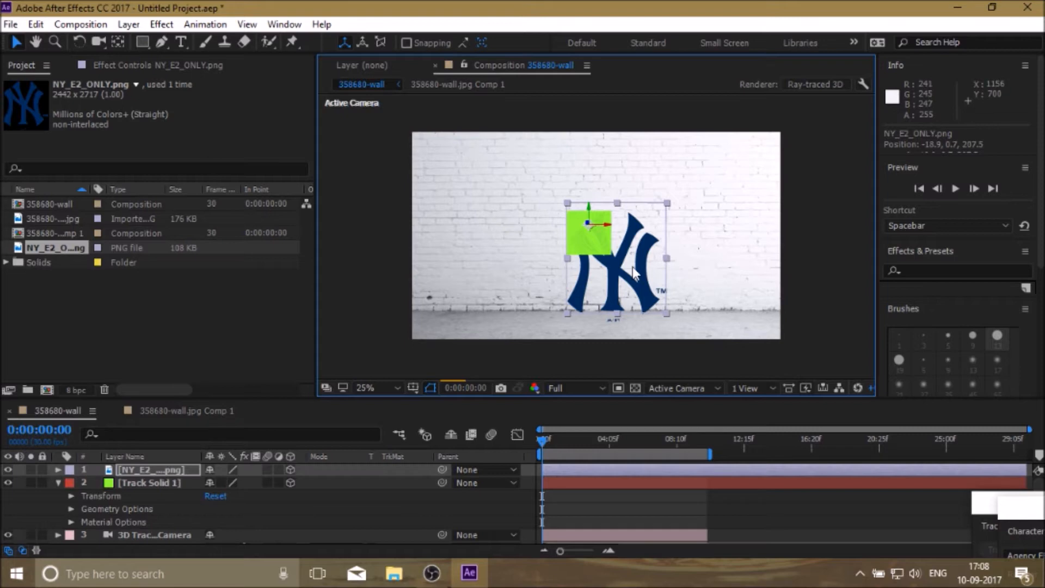
Zoom the composition viewer to 50% around the logo sitting on the tracked solid
click(365, 388)
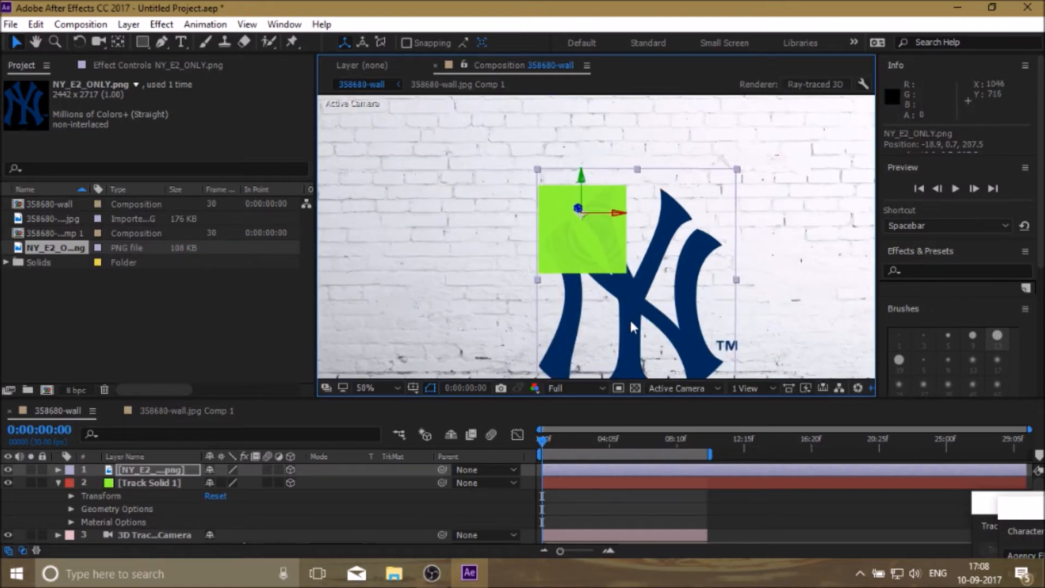
mouse_move(676, 305)
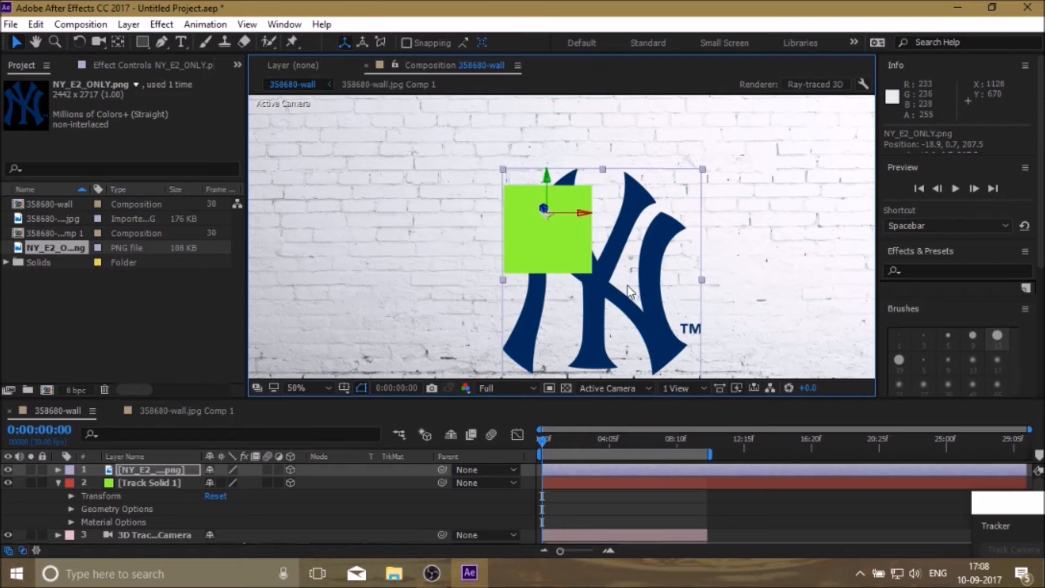
mouse_move(633, 290)
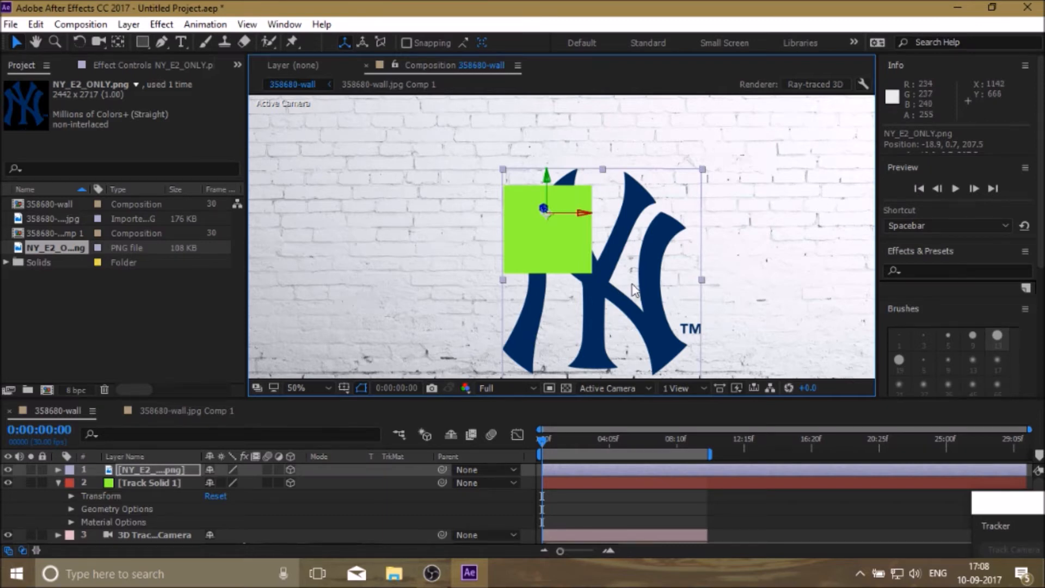
mouse_move(713, 177)
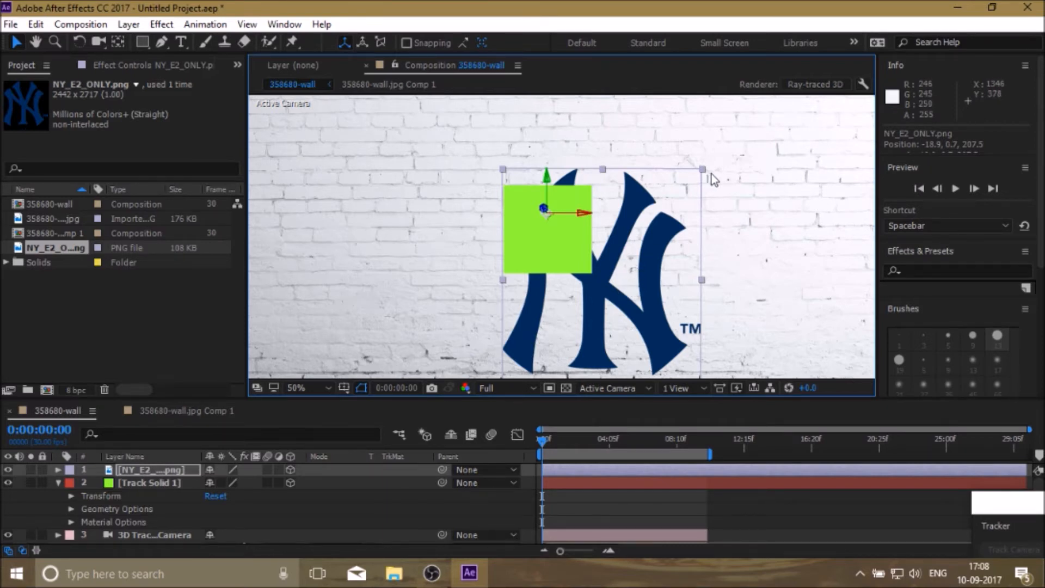
mouse_move(707, 174)
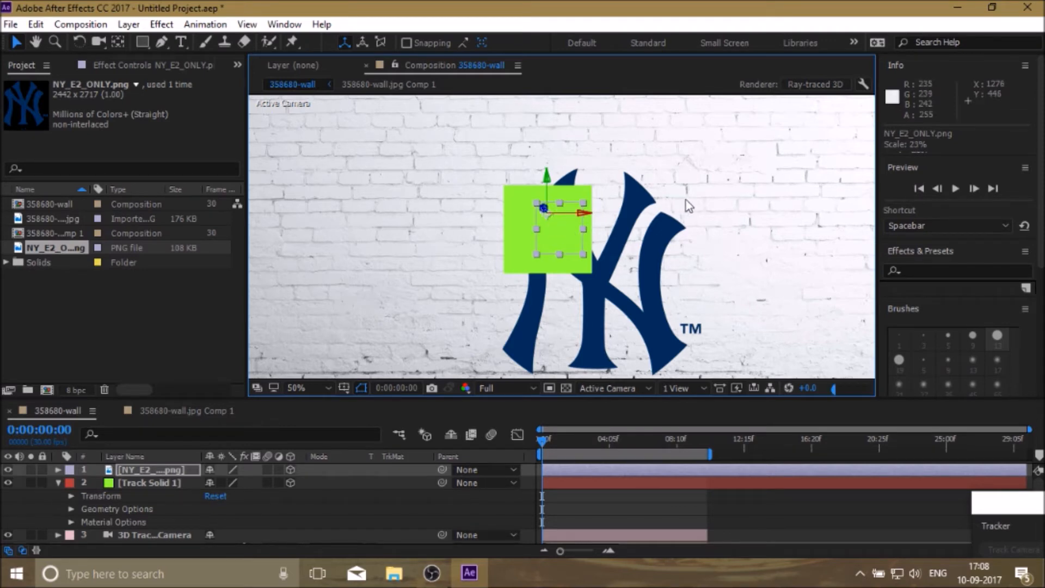
mouse_move(803, 262)
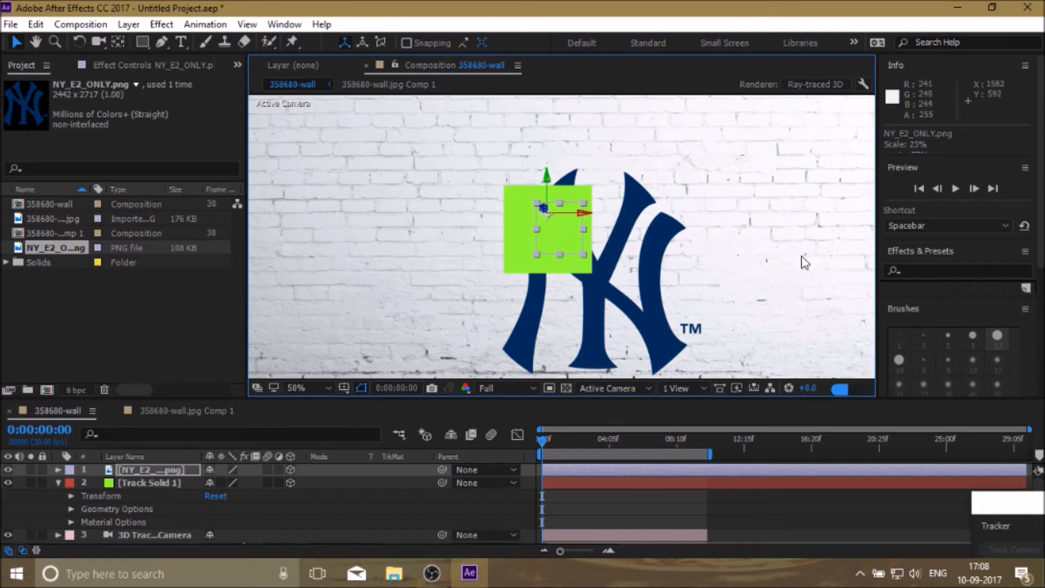
mouse_move(895, 311)
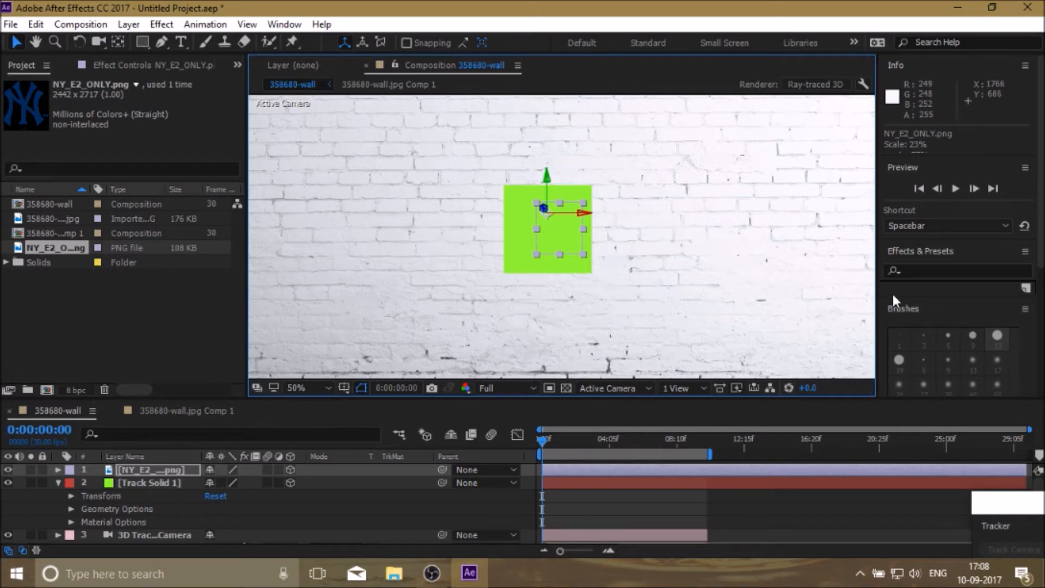
mouse_move(622, 242)
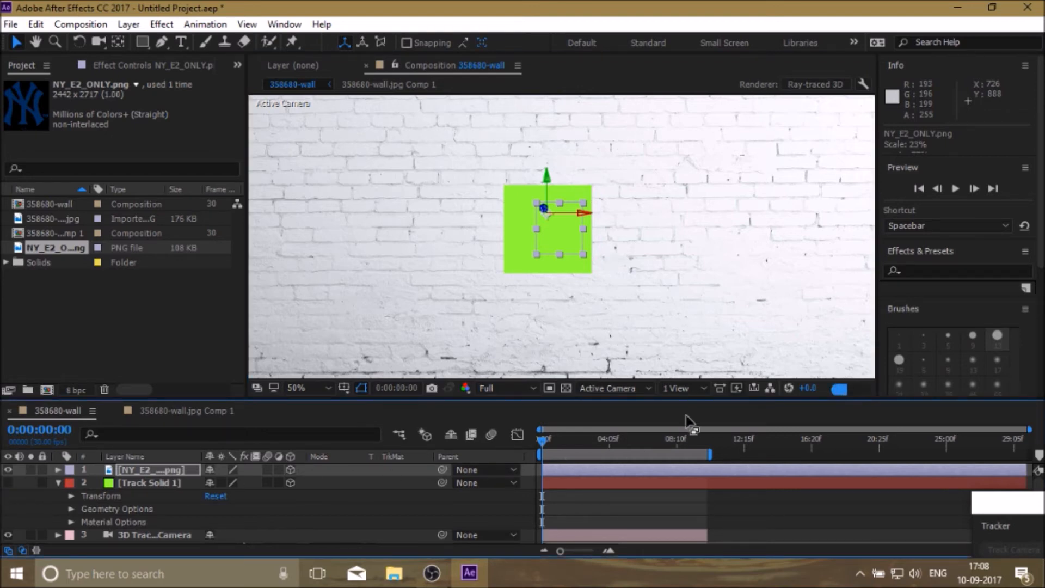
mouse_move(730, 425)
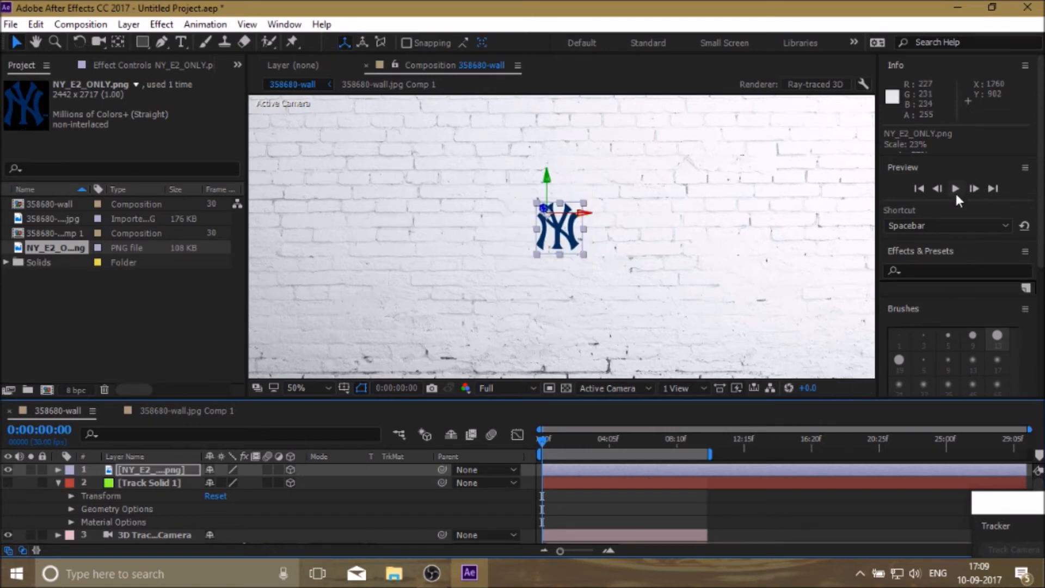
Play a preview of the logo tracked on the brick wall from the Preview panel
click(956, 188)
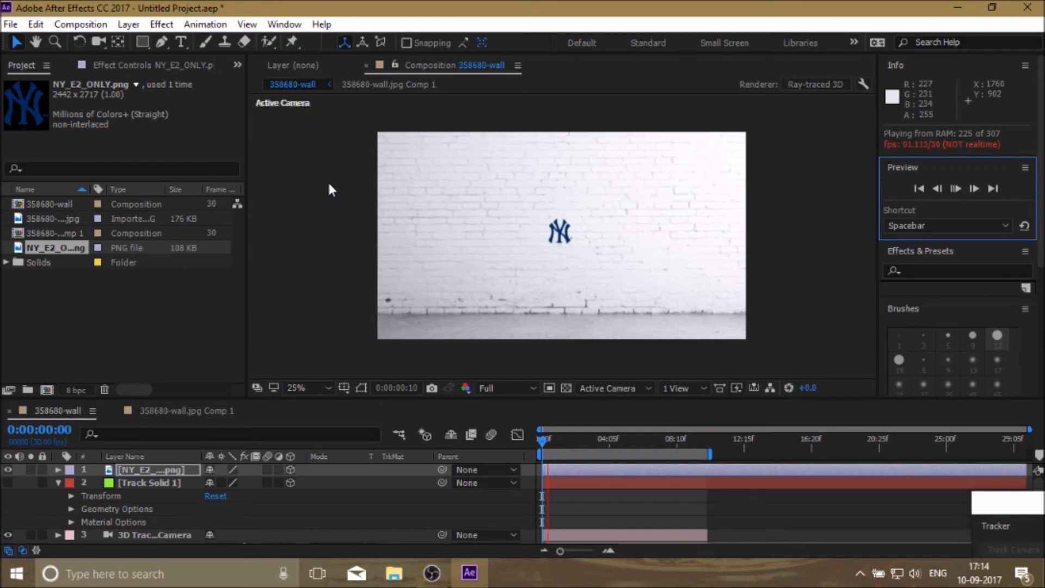